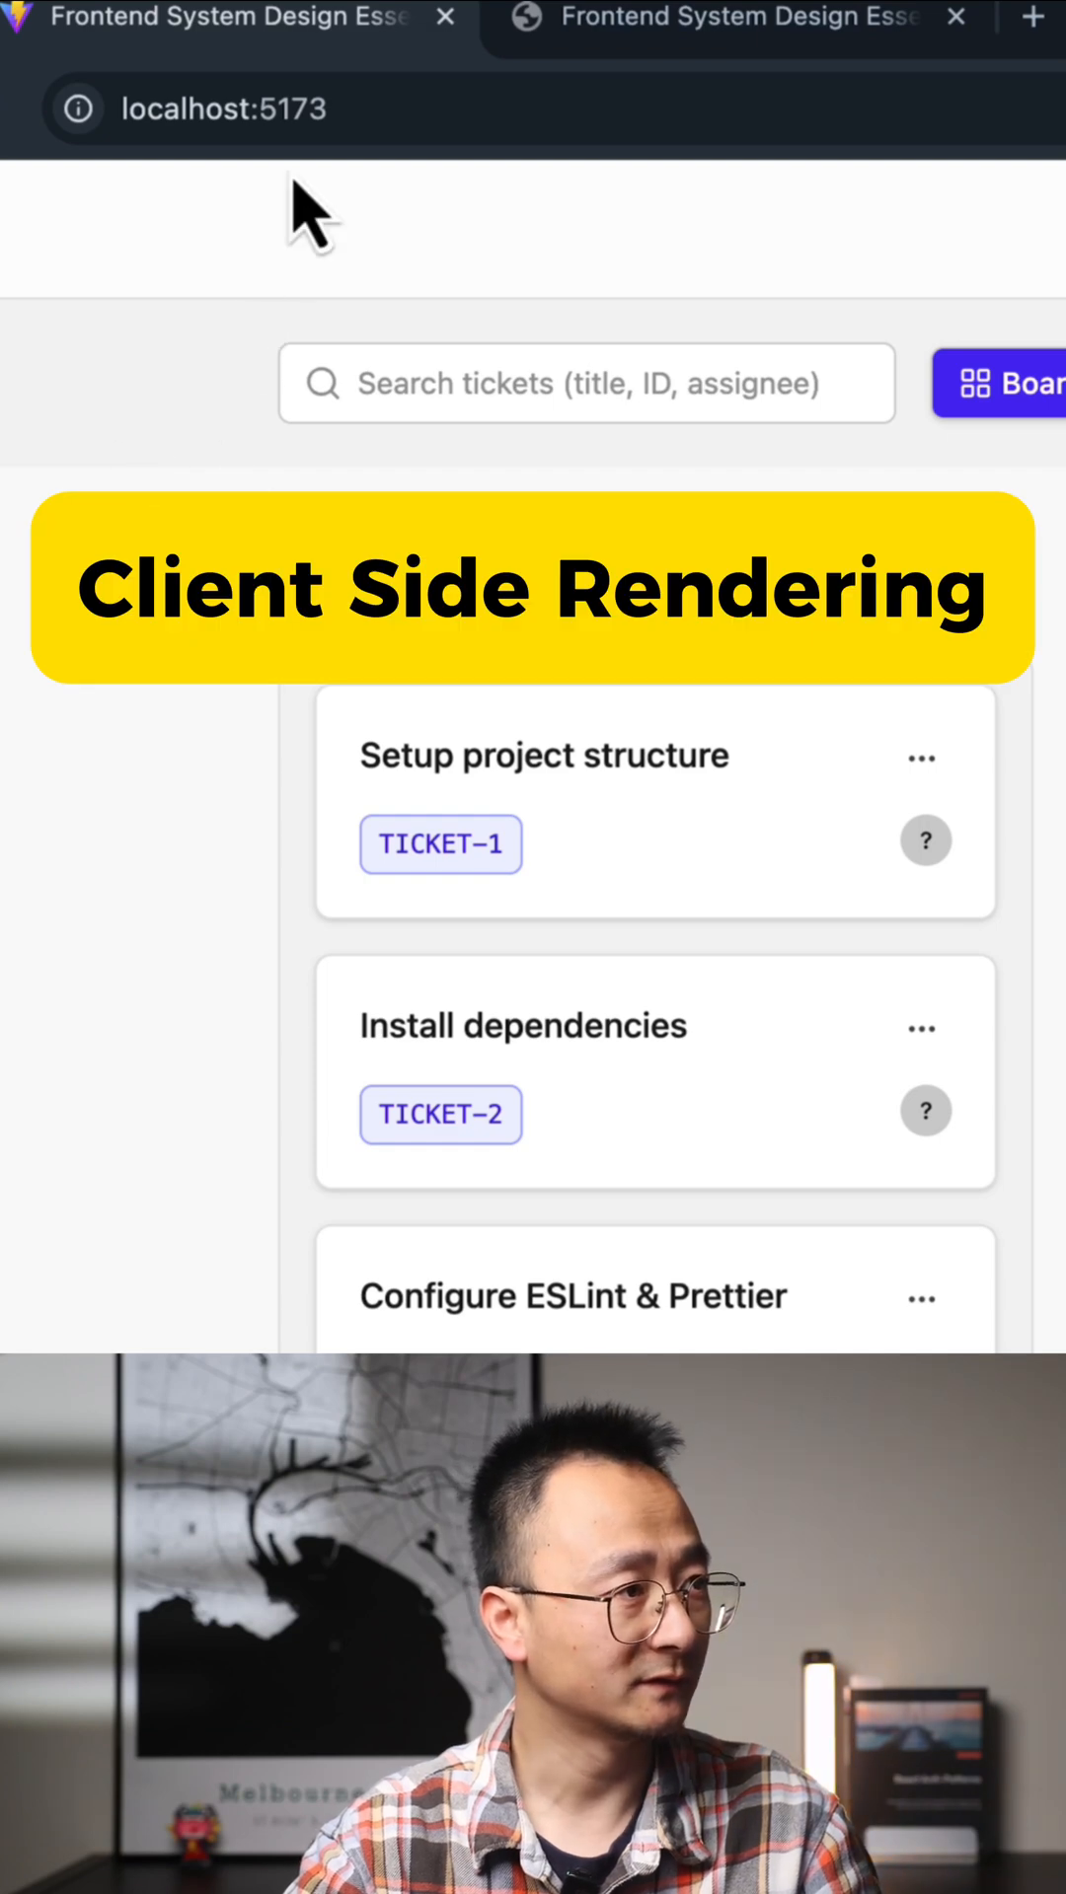
pyautogui.moveTo(203, 470)
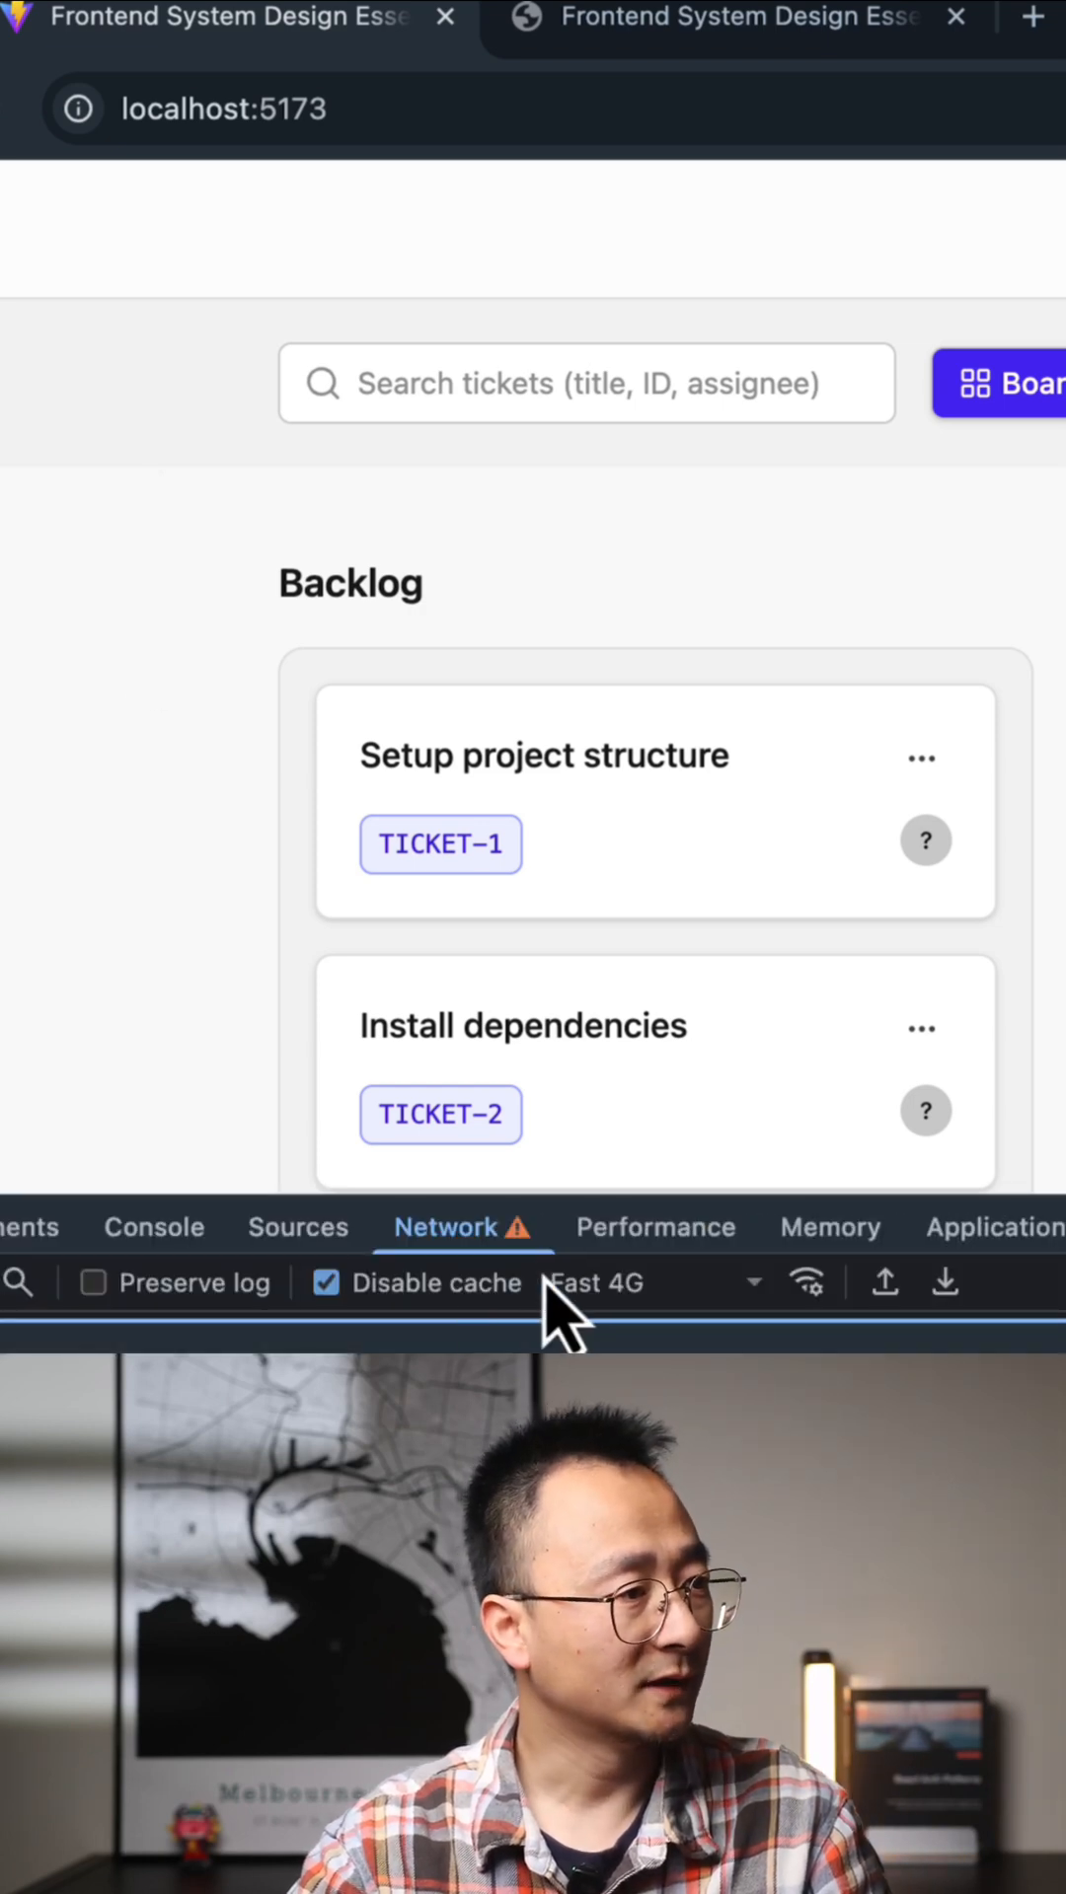
# - View the page source of the server-rendered board at localhost:4000/board/1
pyautogui.click(653, 1282)
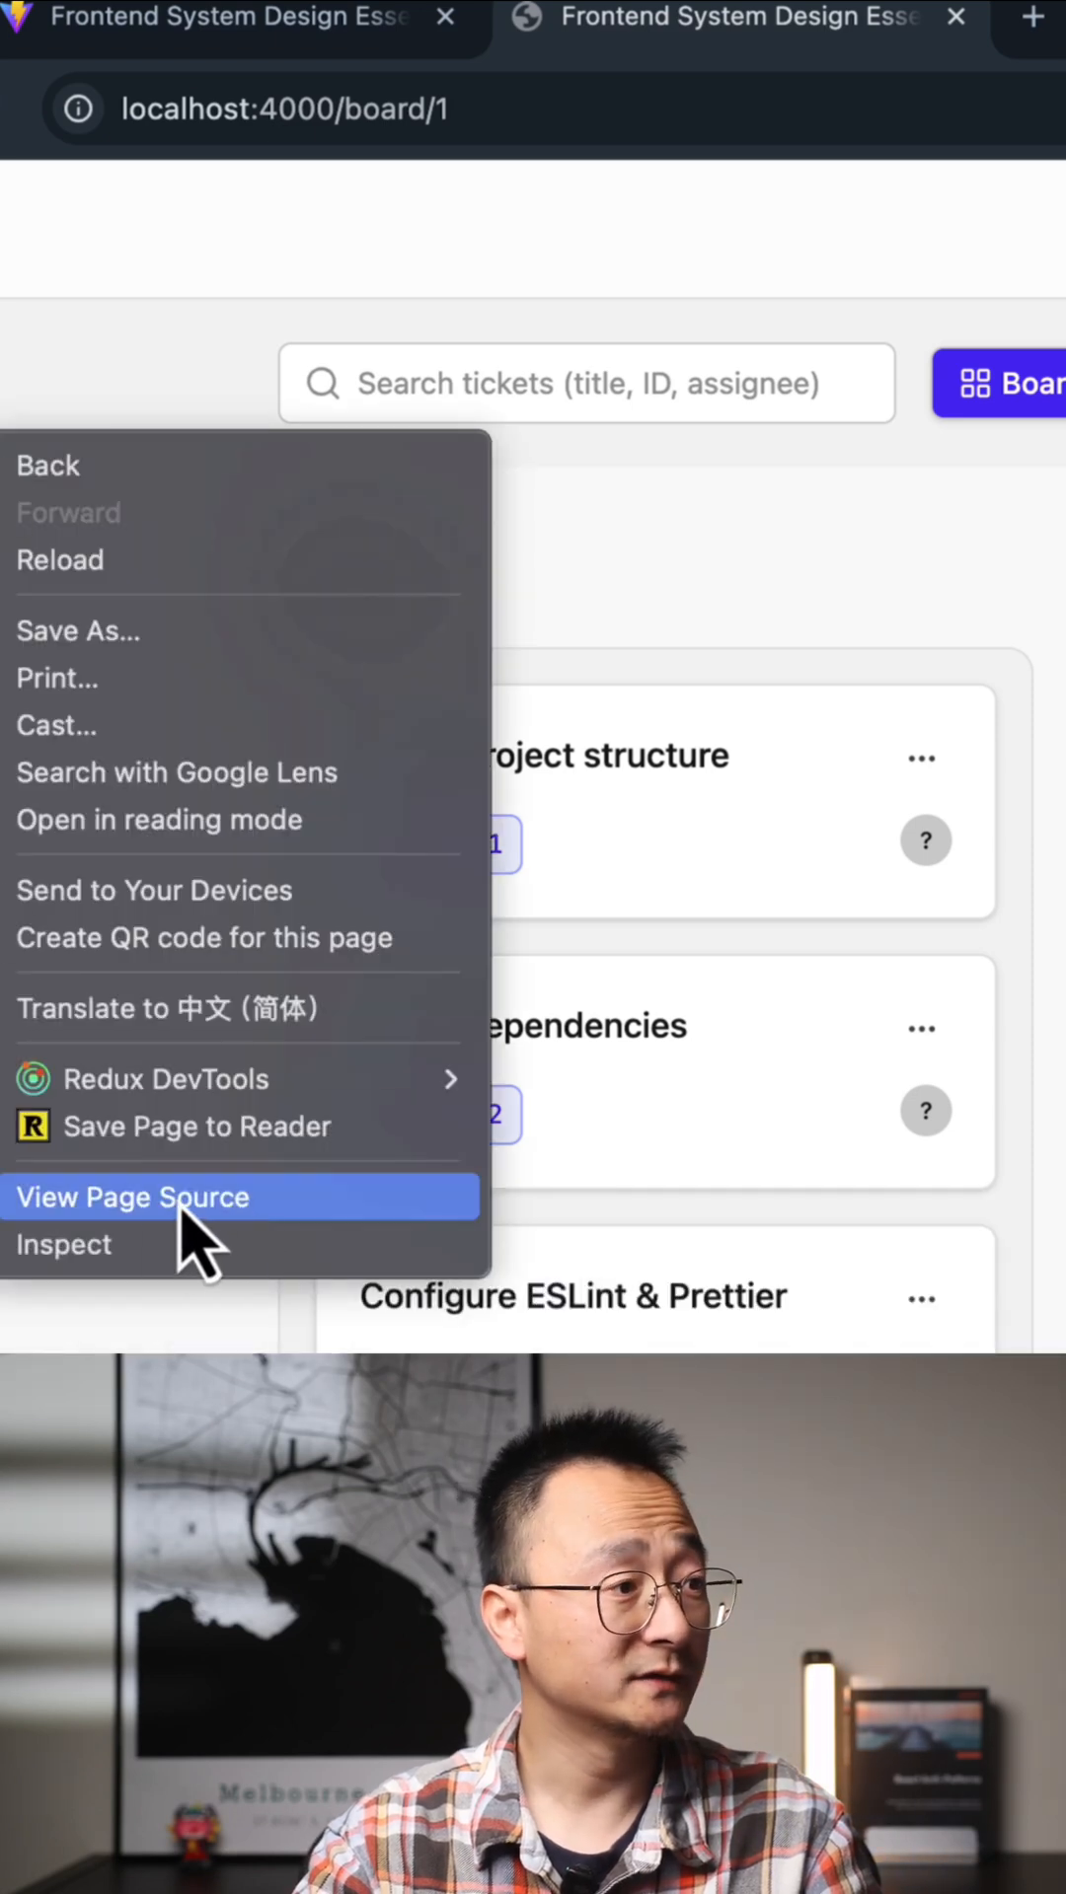
pyautogui.click(132, 1198)
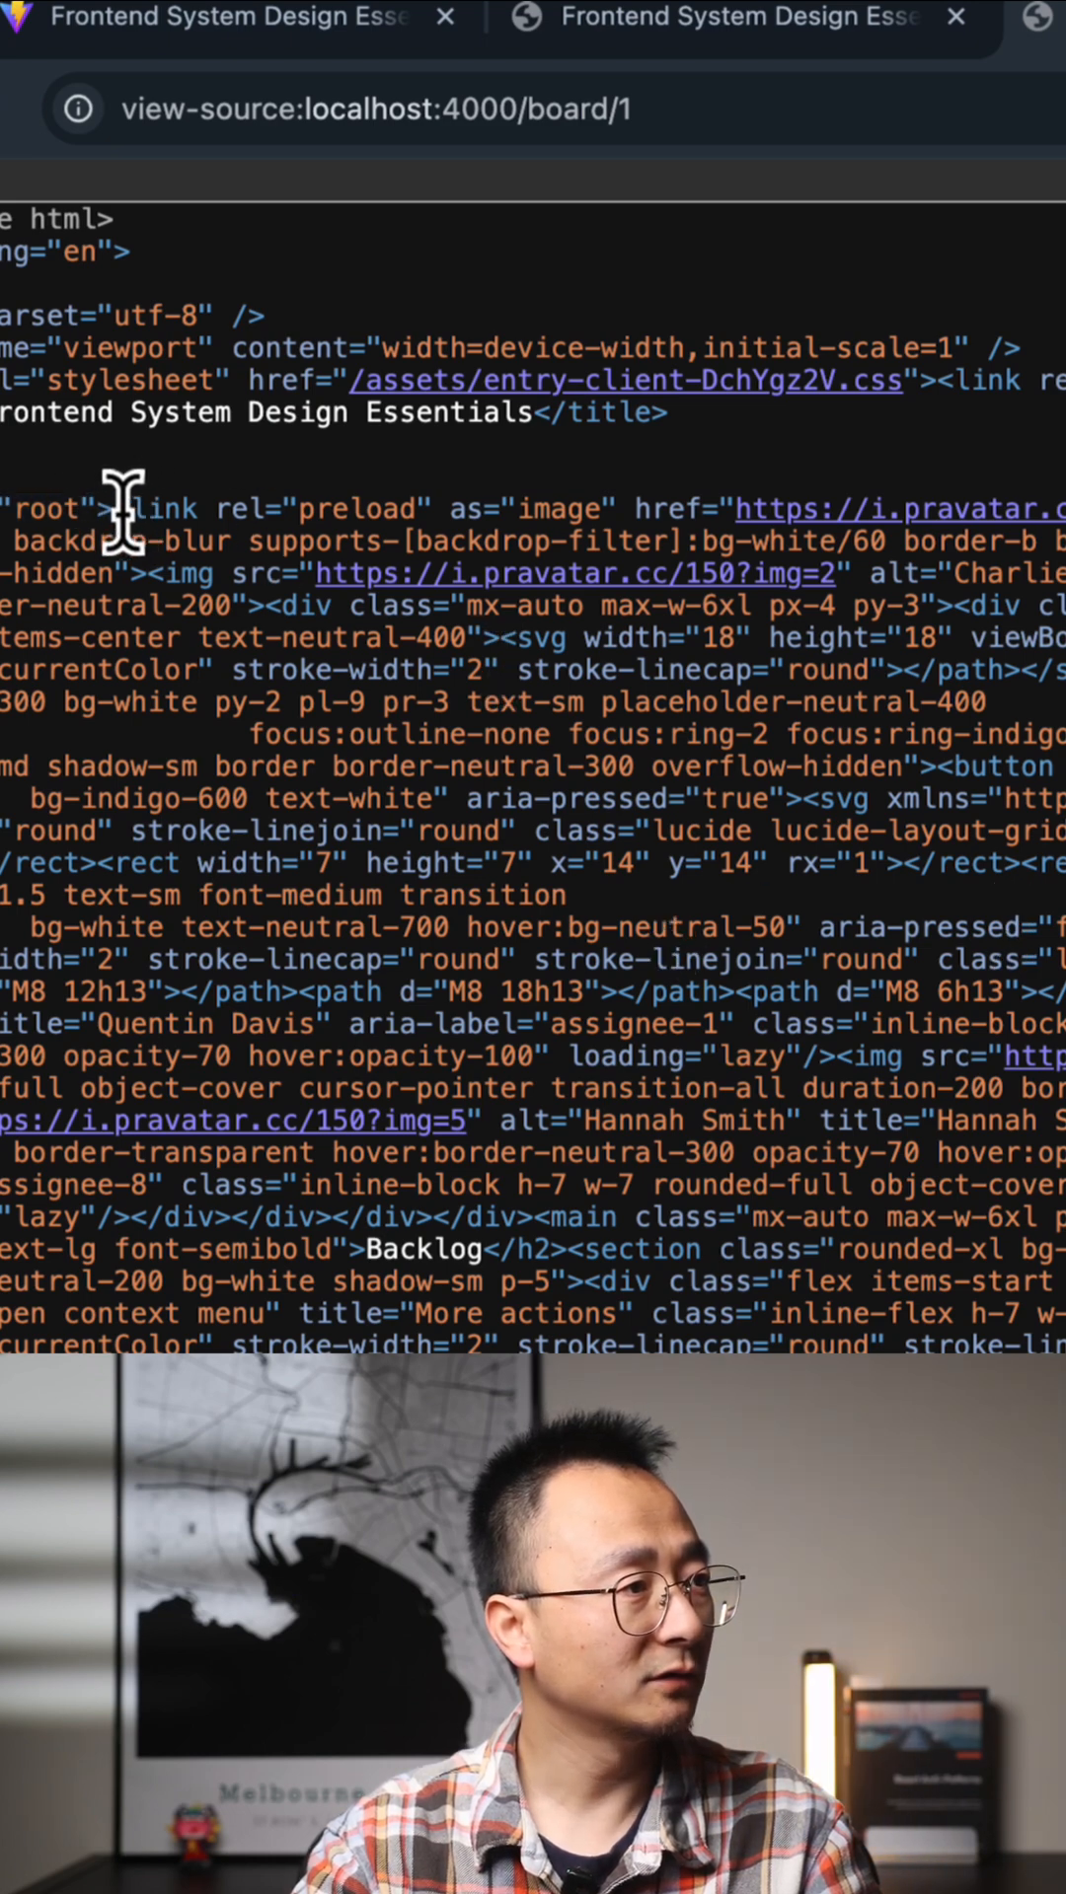
# - Scroll down the source to the pre-rendered Backlog, TICKET-2 and In Progress markup in the root div
pyautogui.scroll(-3)
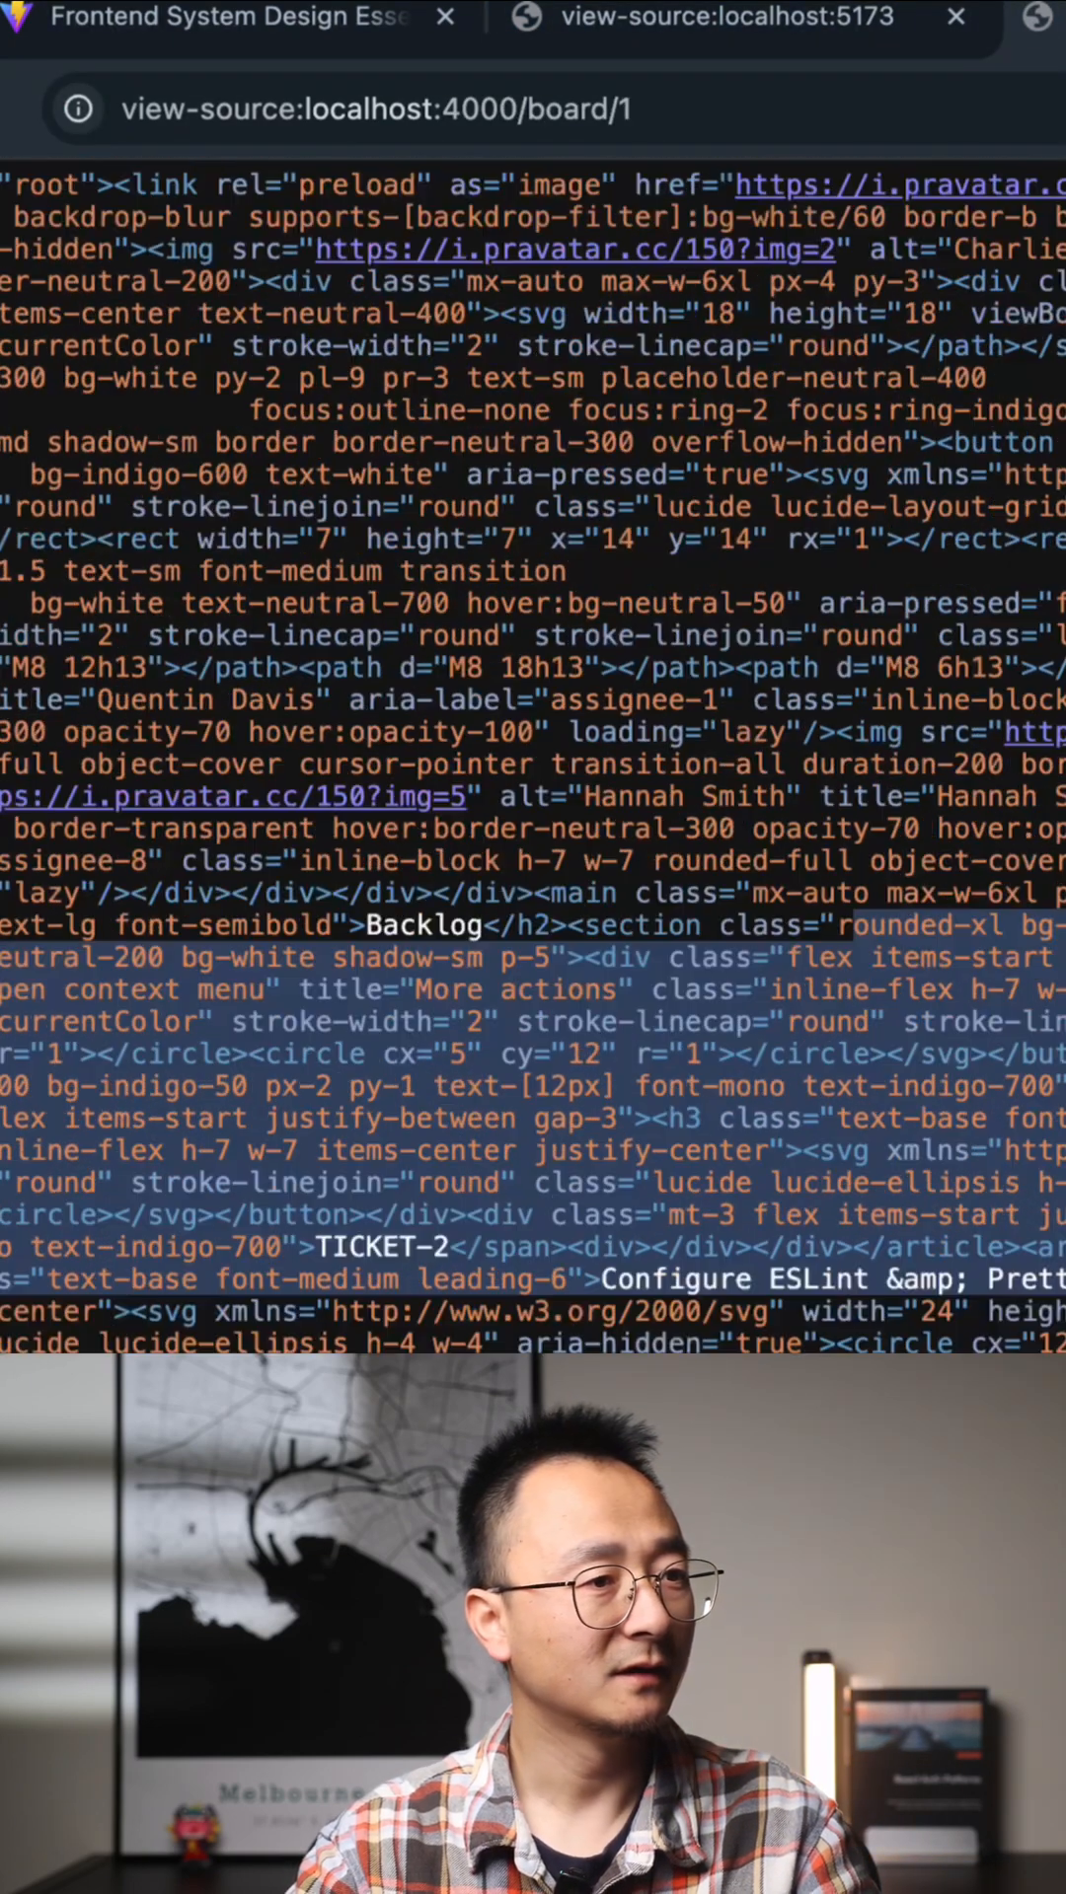
pyautogui.scroll(-3)
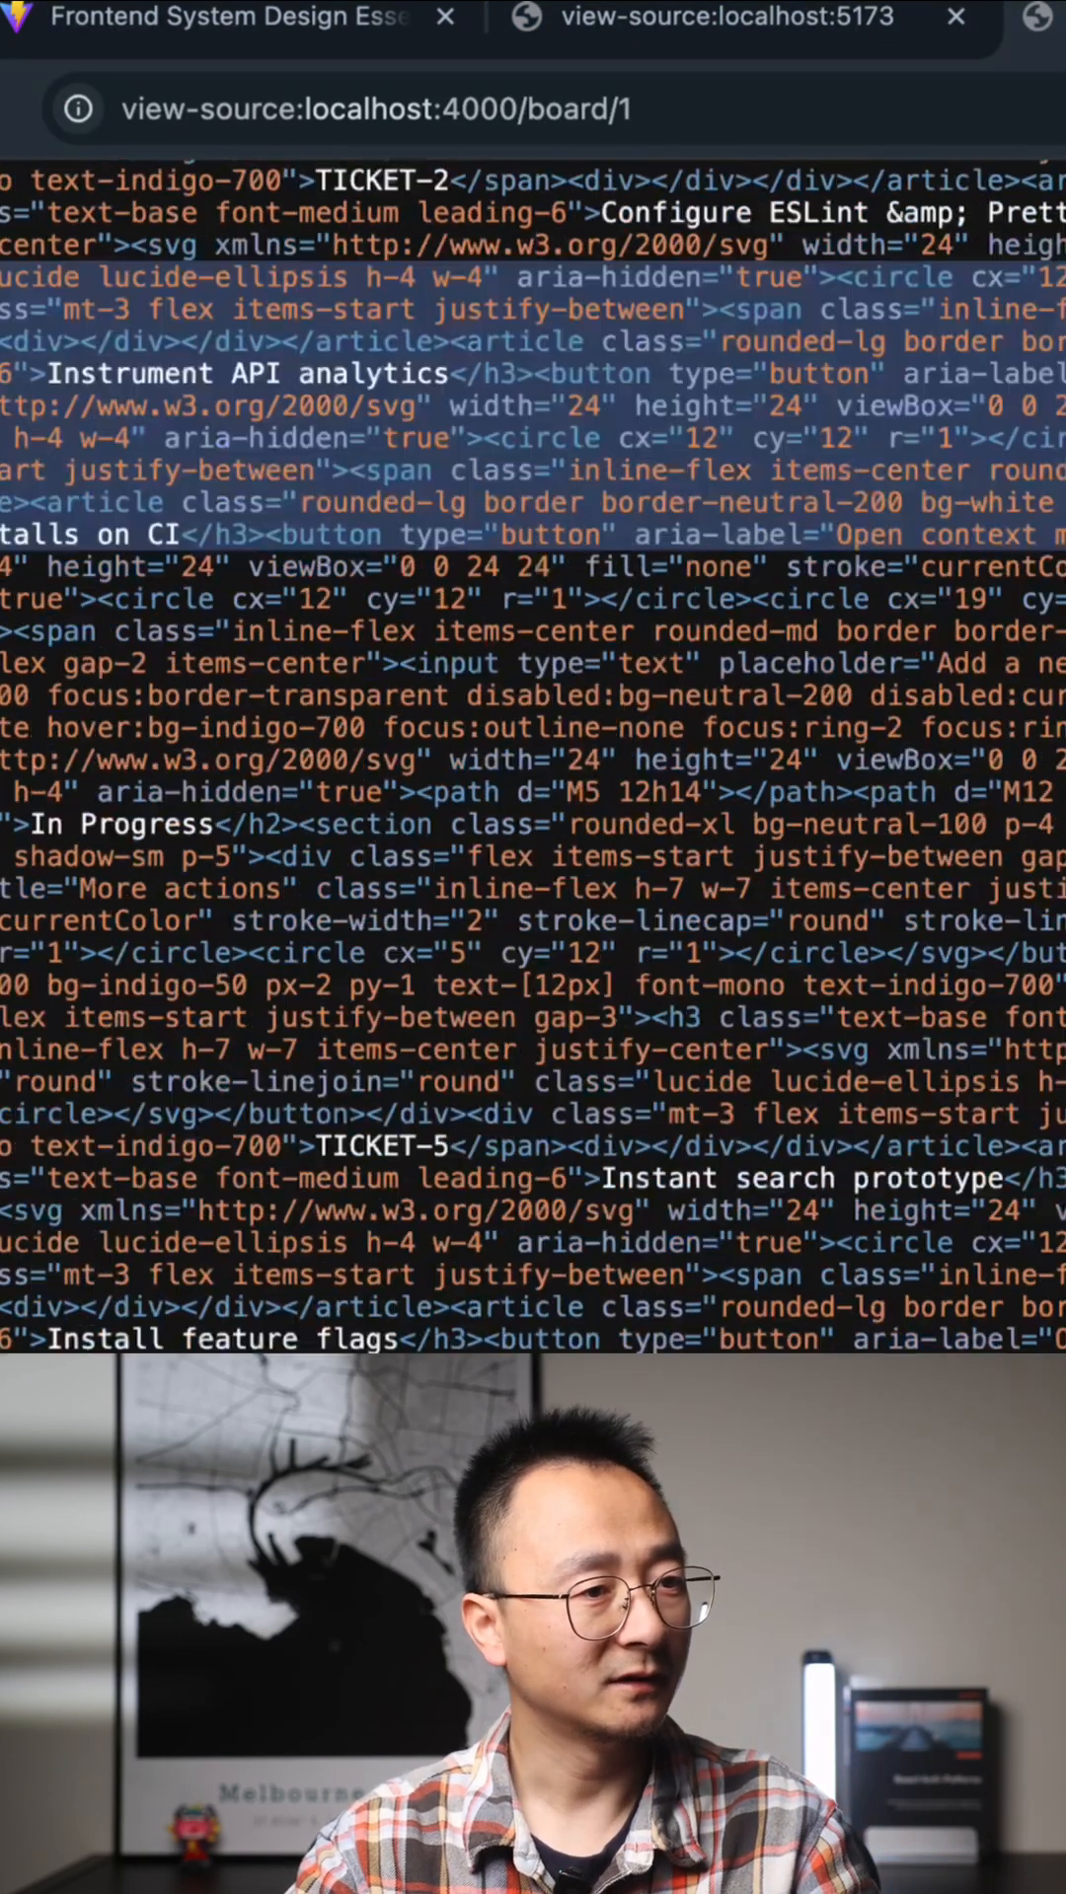